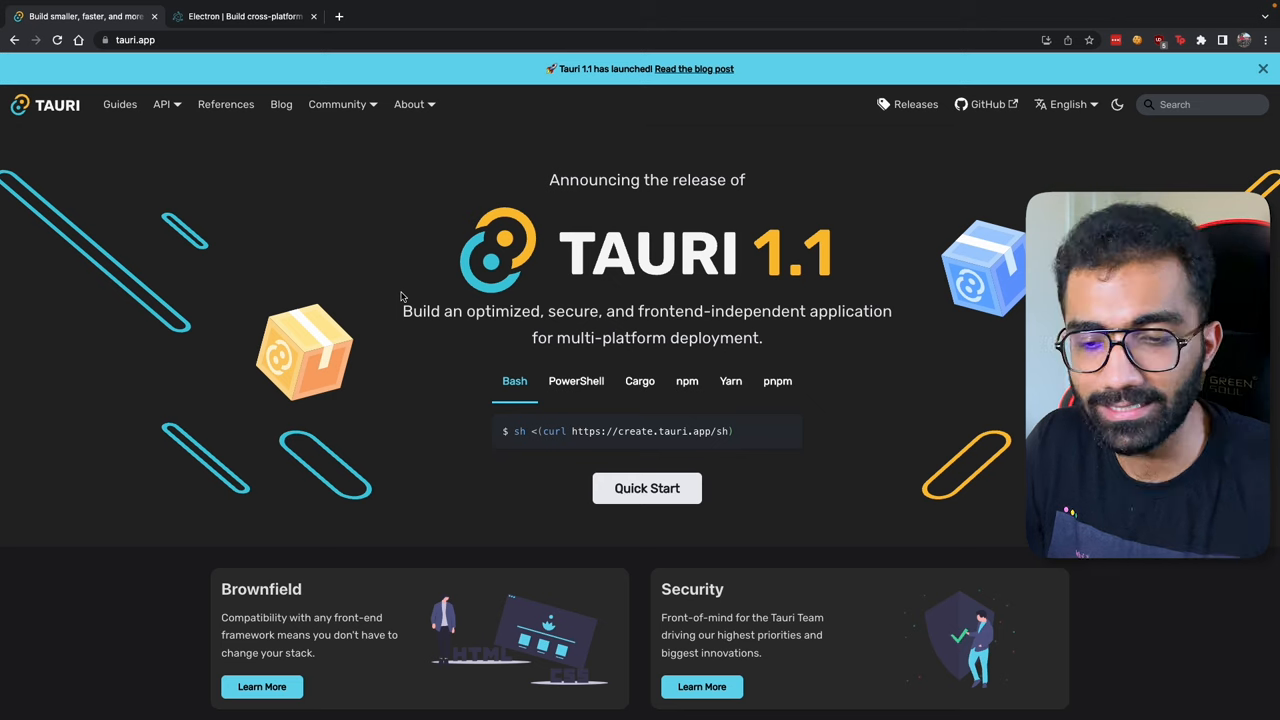
- Browse the Electron homepage tab, scrolling down through its content
click(244, 16)
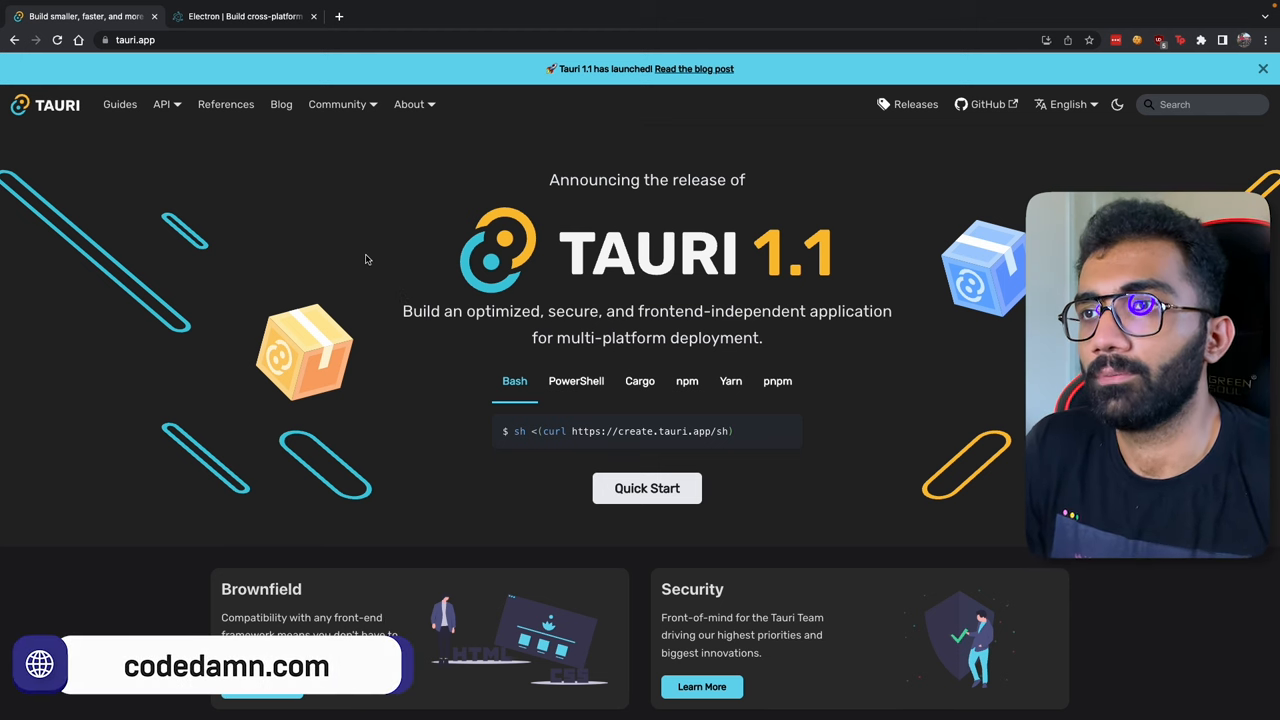
click(244, 16)
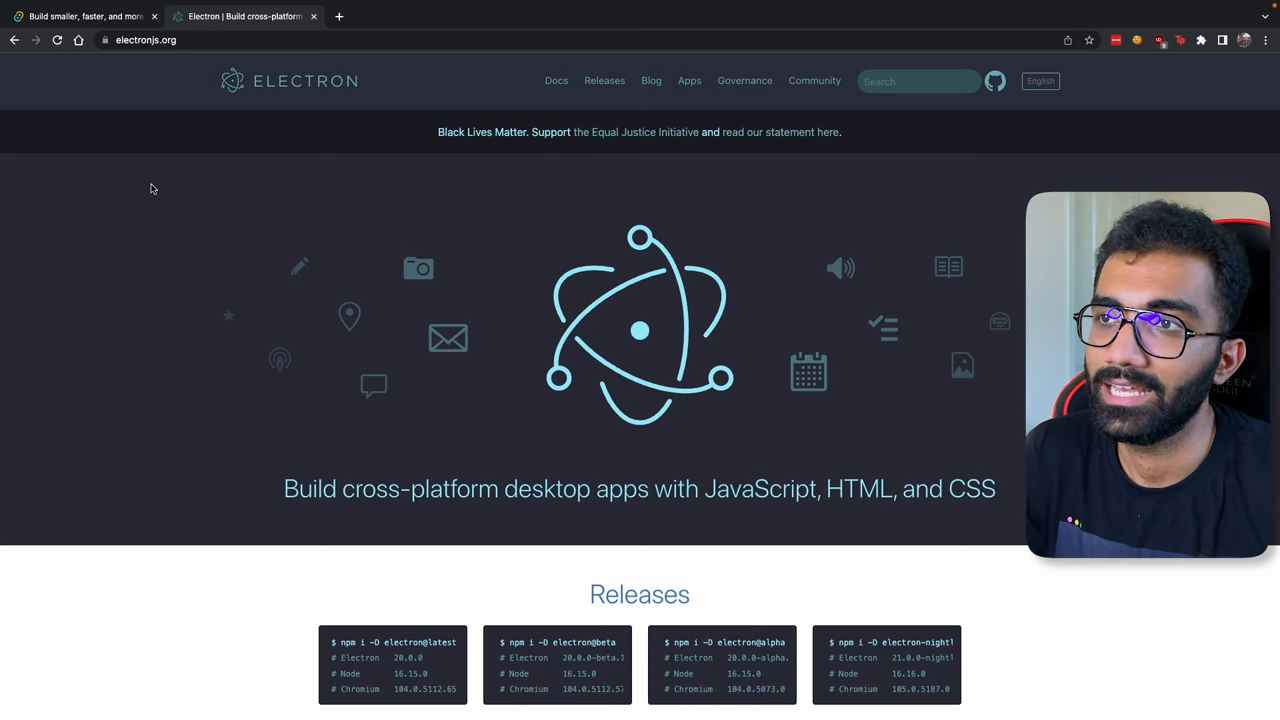
scroll(down, 3)
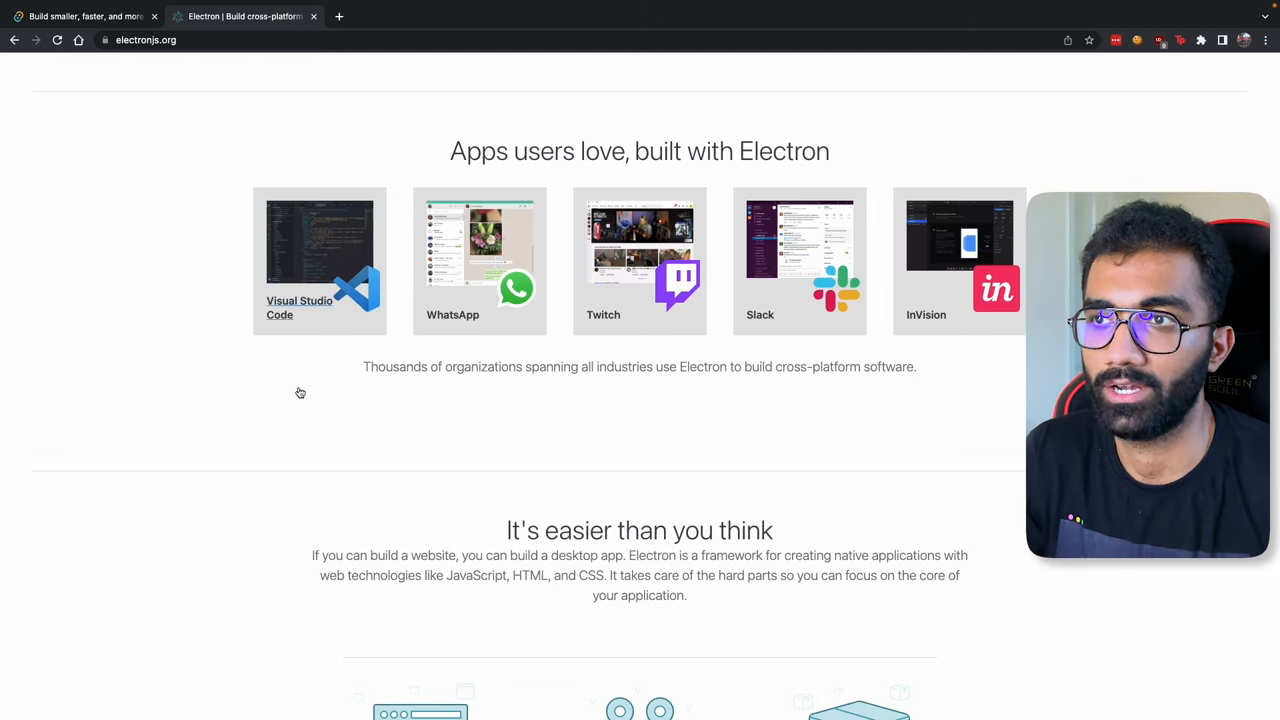
scroll(down, 3)
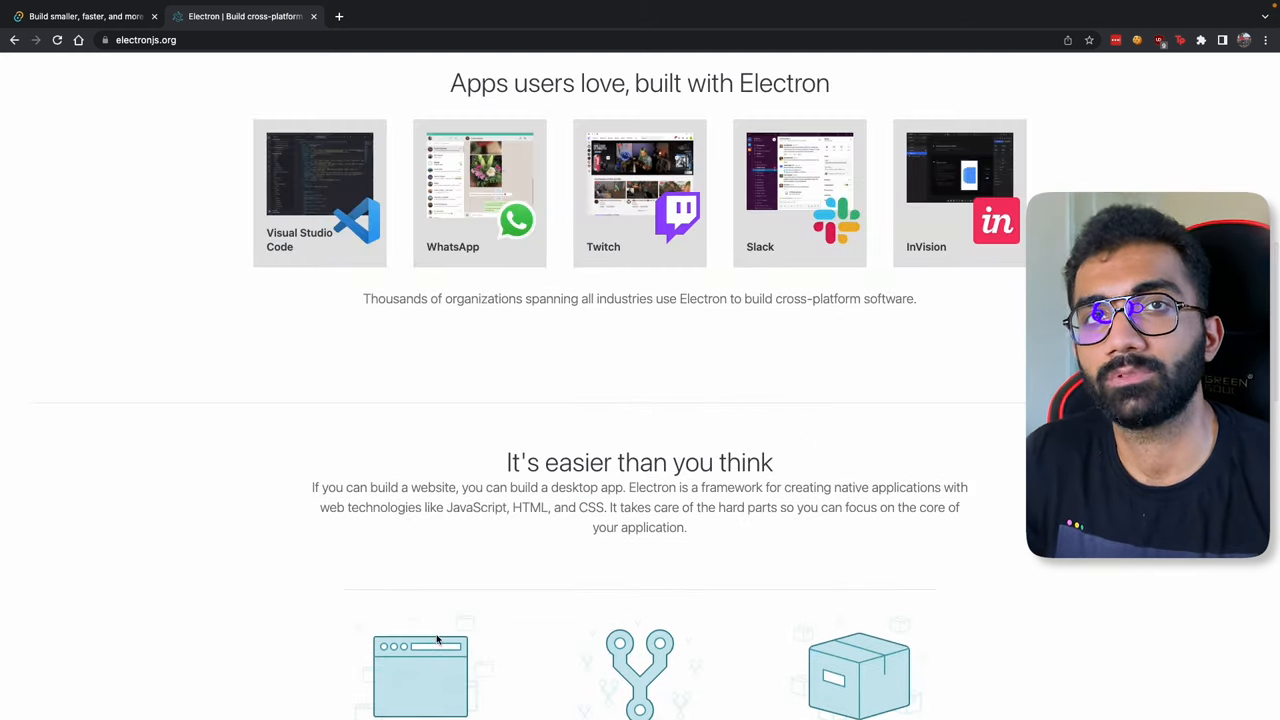
- From the Tauri homepage, open the GitHub nav link as a new tab with the tauri-apps/tauri repository
click(84, 16)
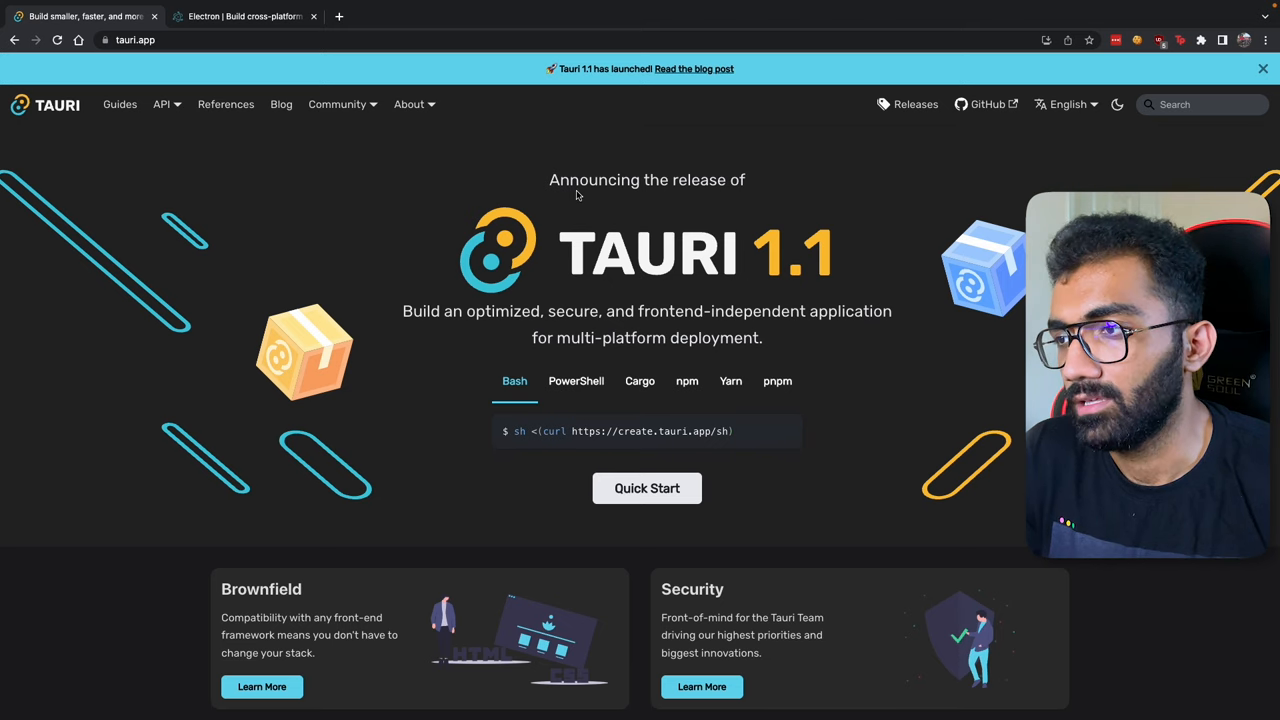
right_click(988, 104)
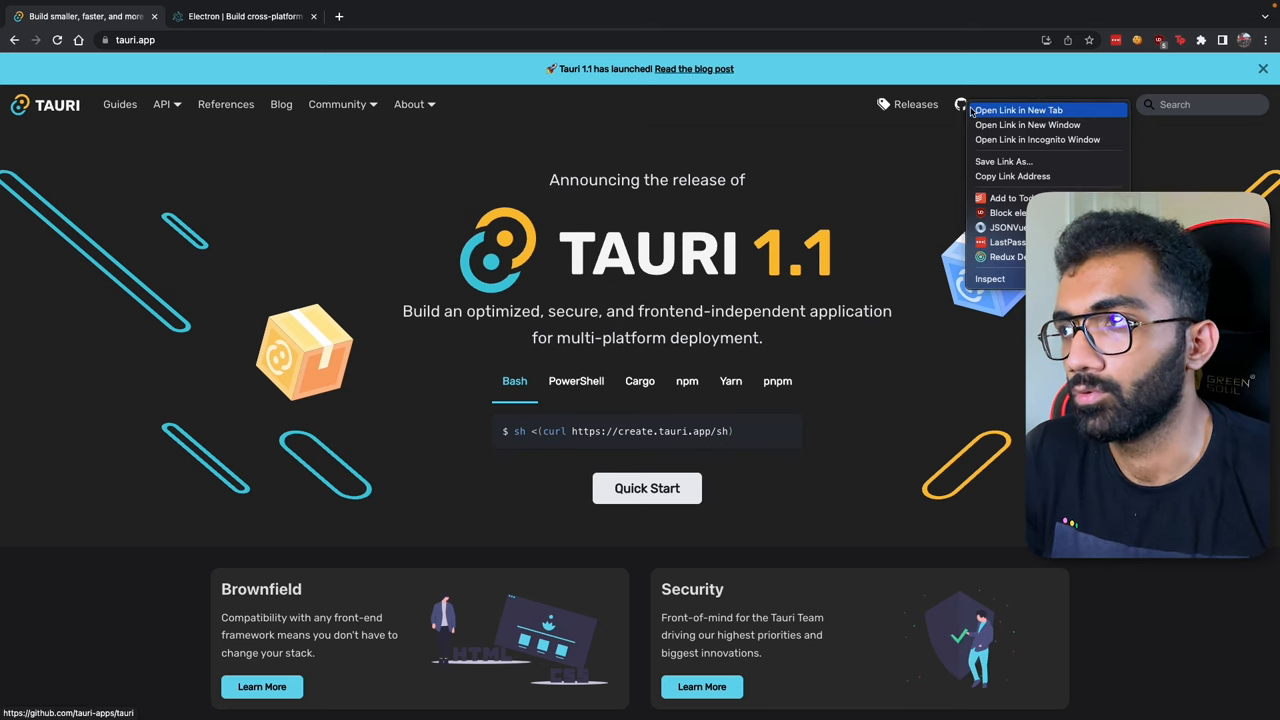
click(1018, 110)
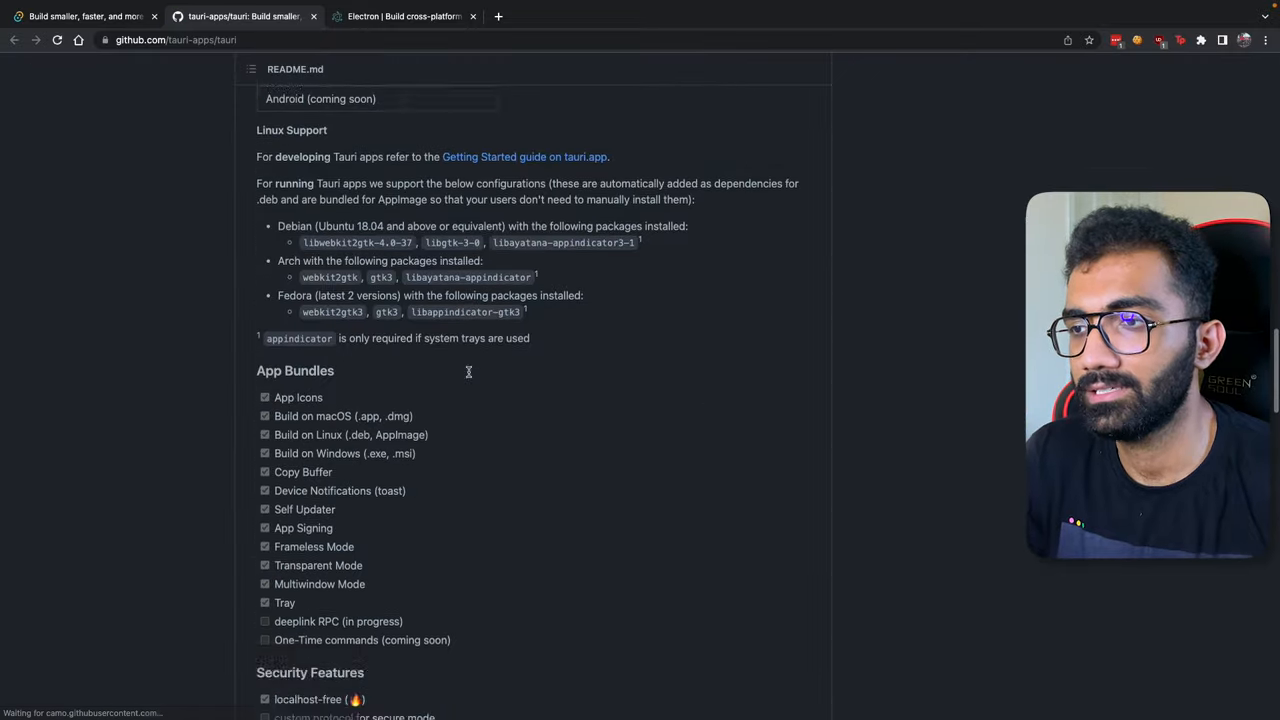
- Scroll the README to the Tauri-vs-Electron table and highlight values such as Tauri's 3.1 MB Linux installer size
scroll(down, 3)
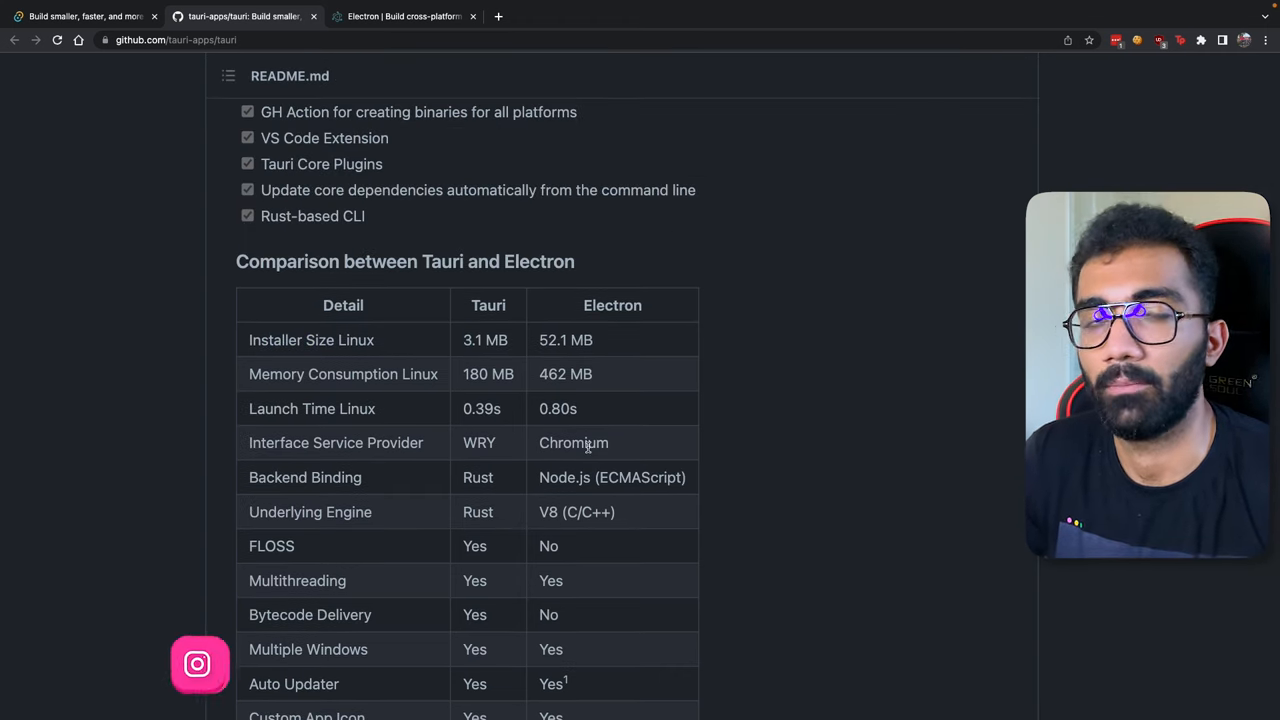
double_click(484, 340)
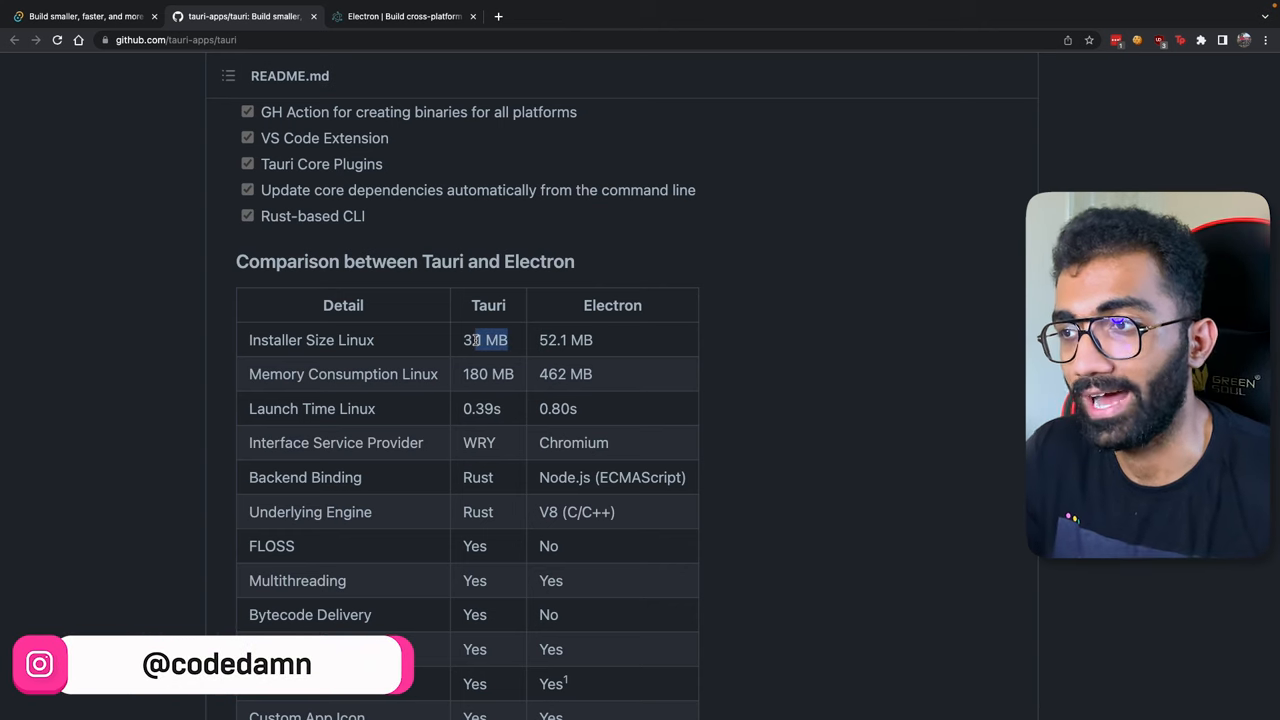
double_click(612, 304)
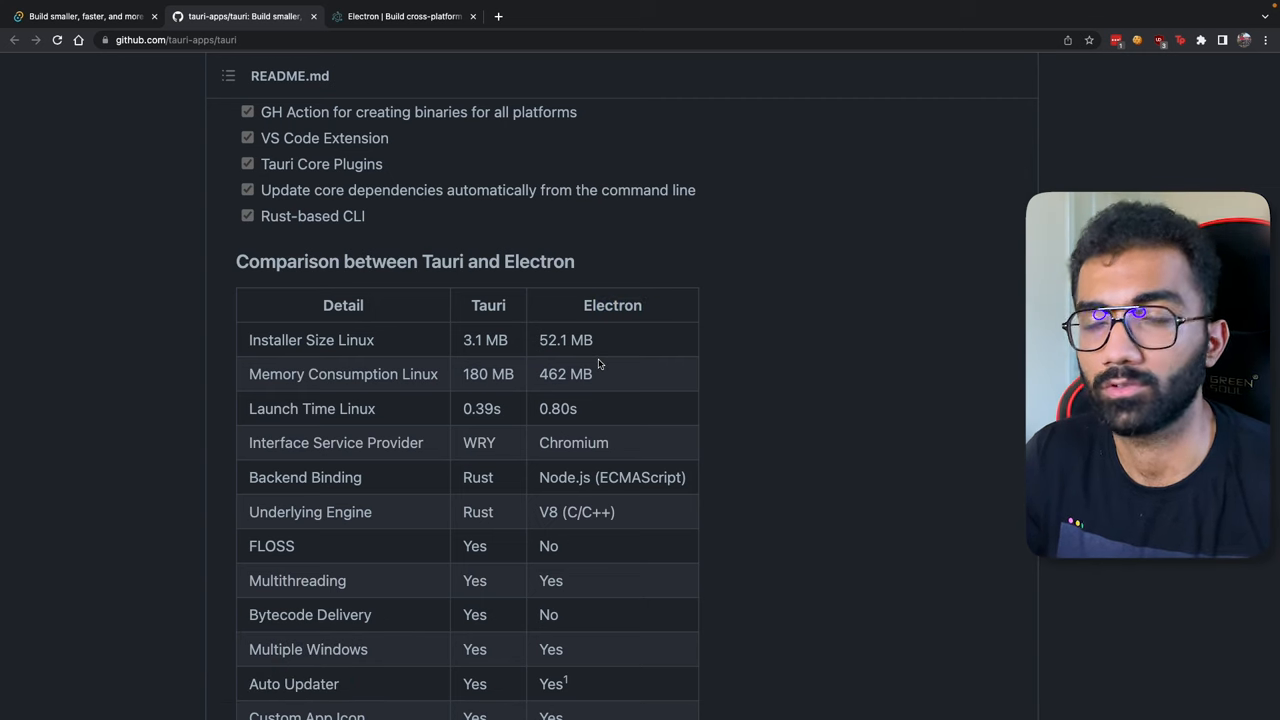
click(400, 16)
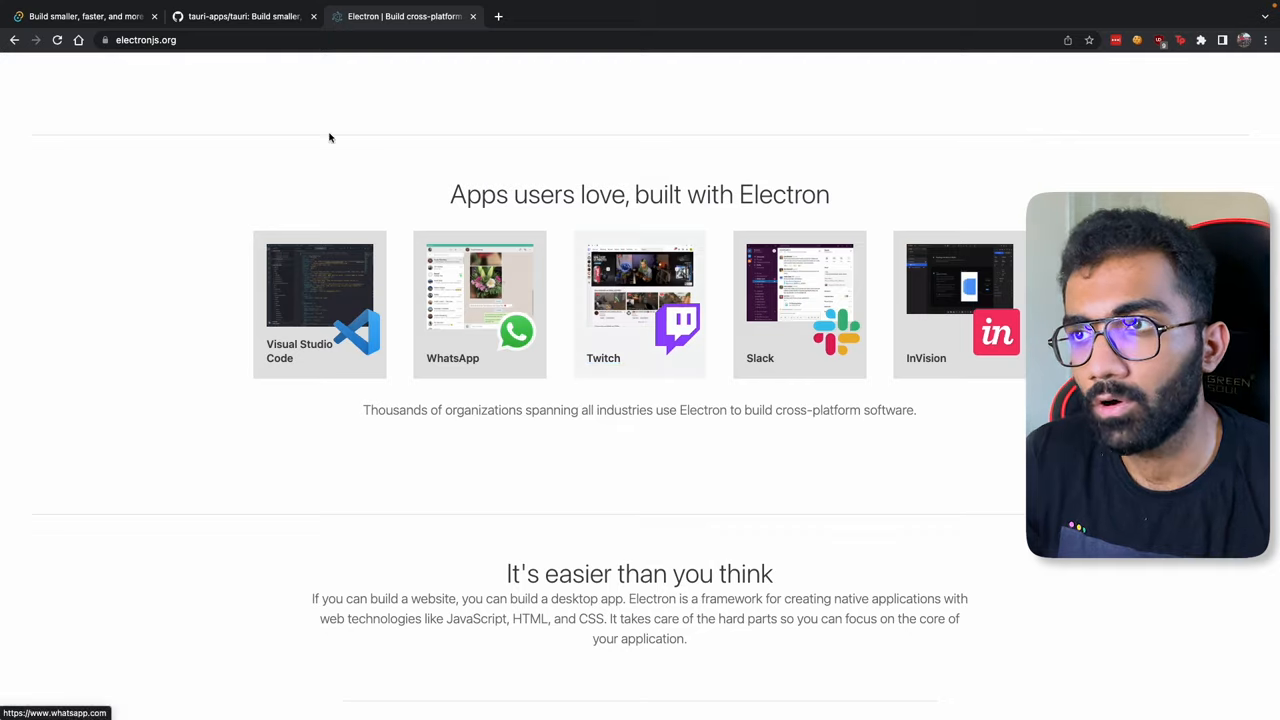
click(240, 16)
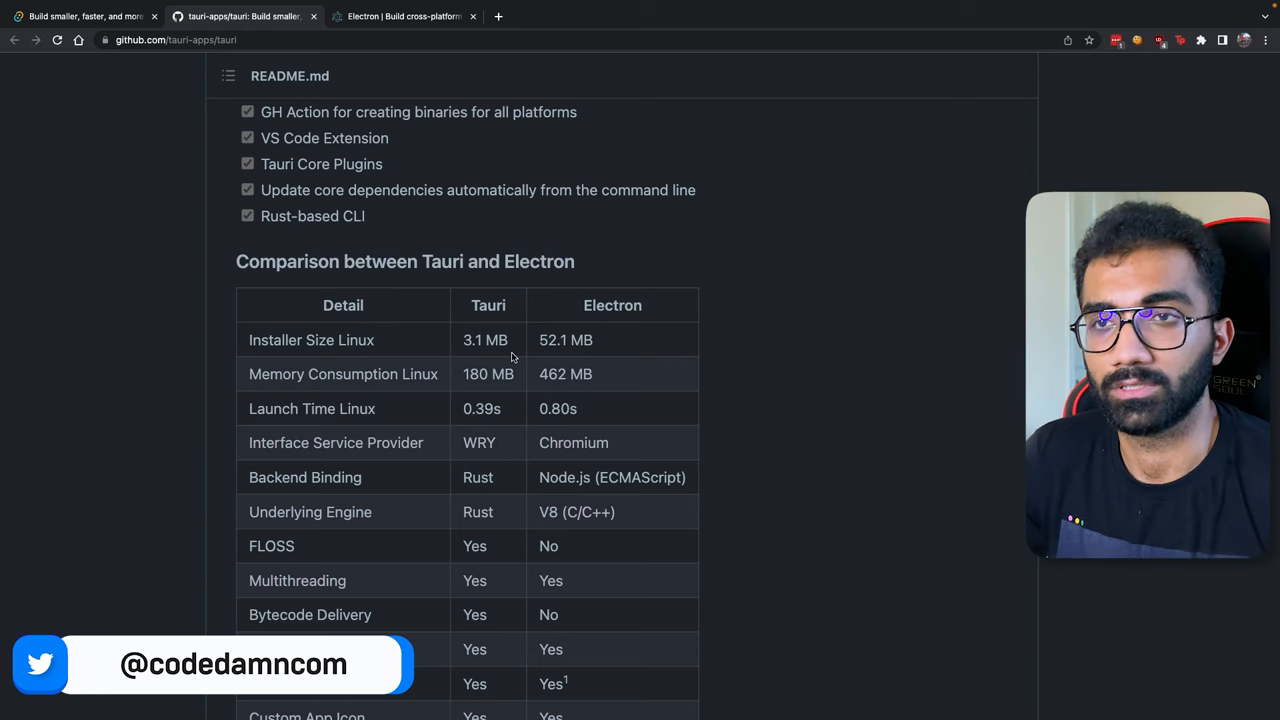
scroll(down, 3)
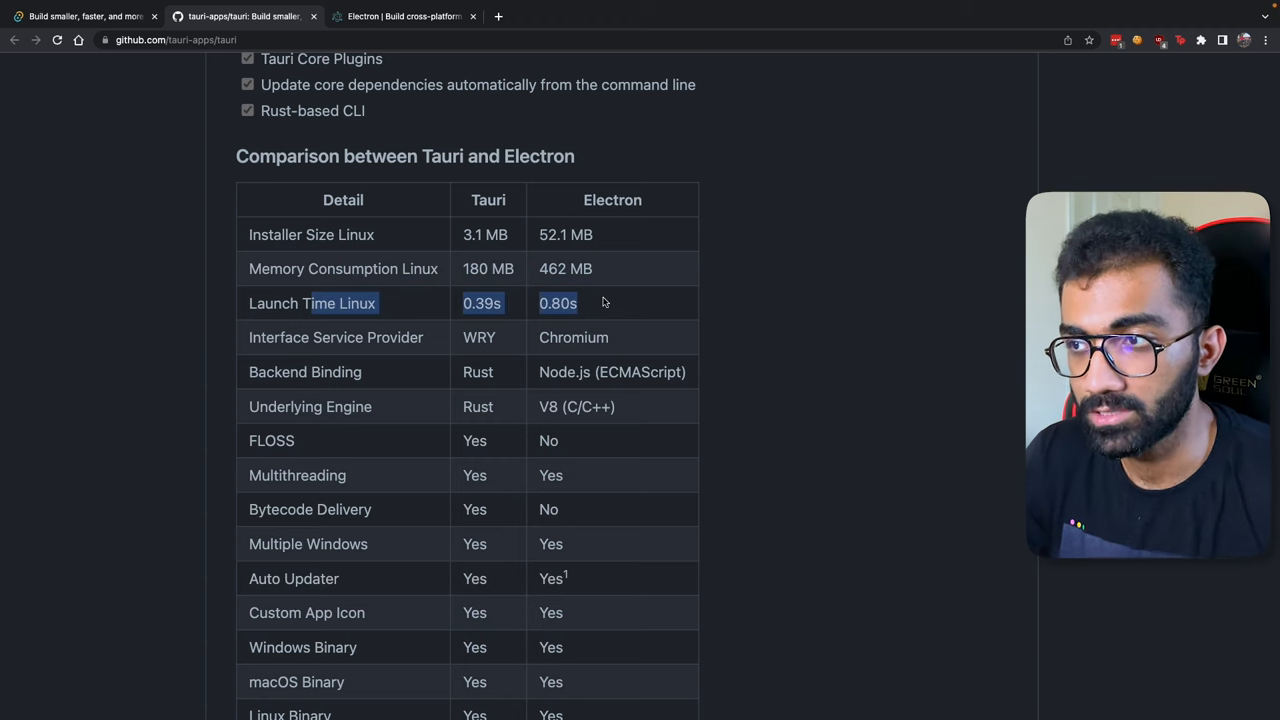
scroll(down, 3)
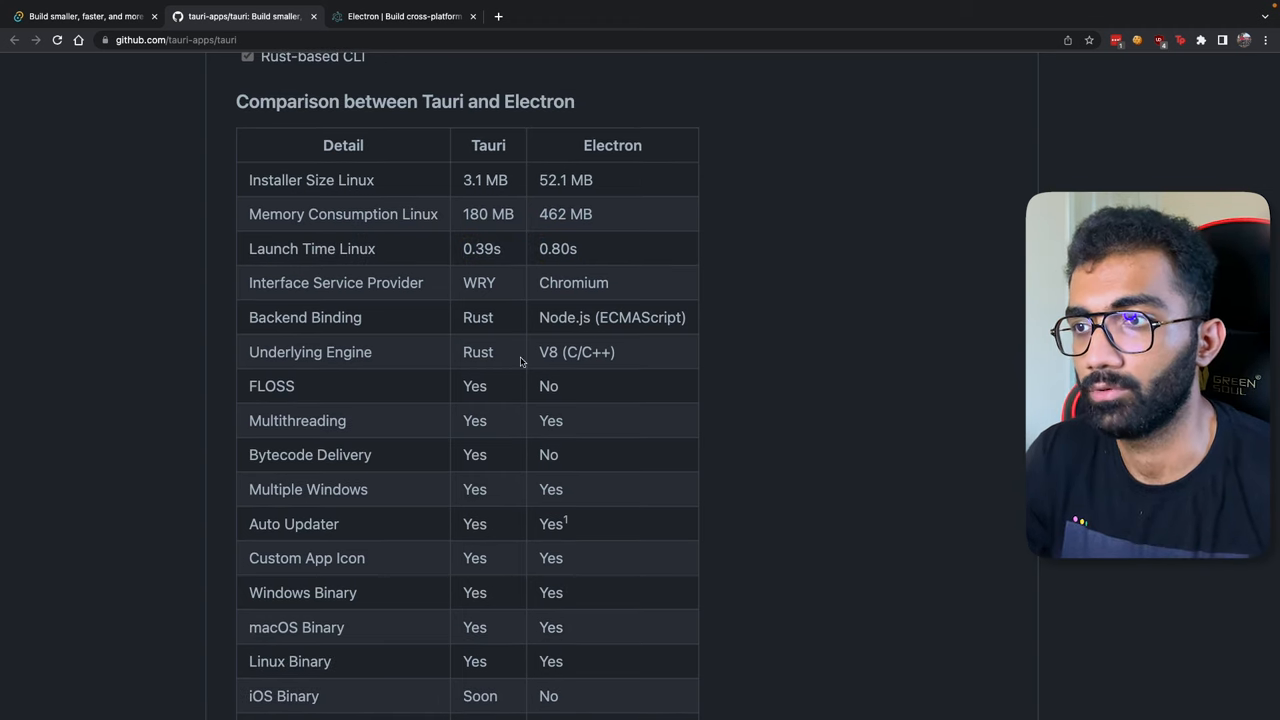
scroll(down, 3)
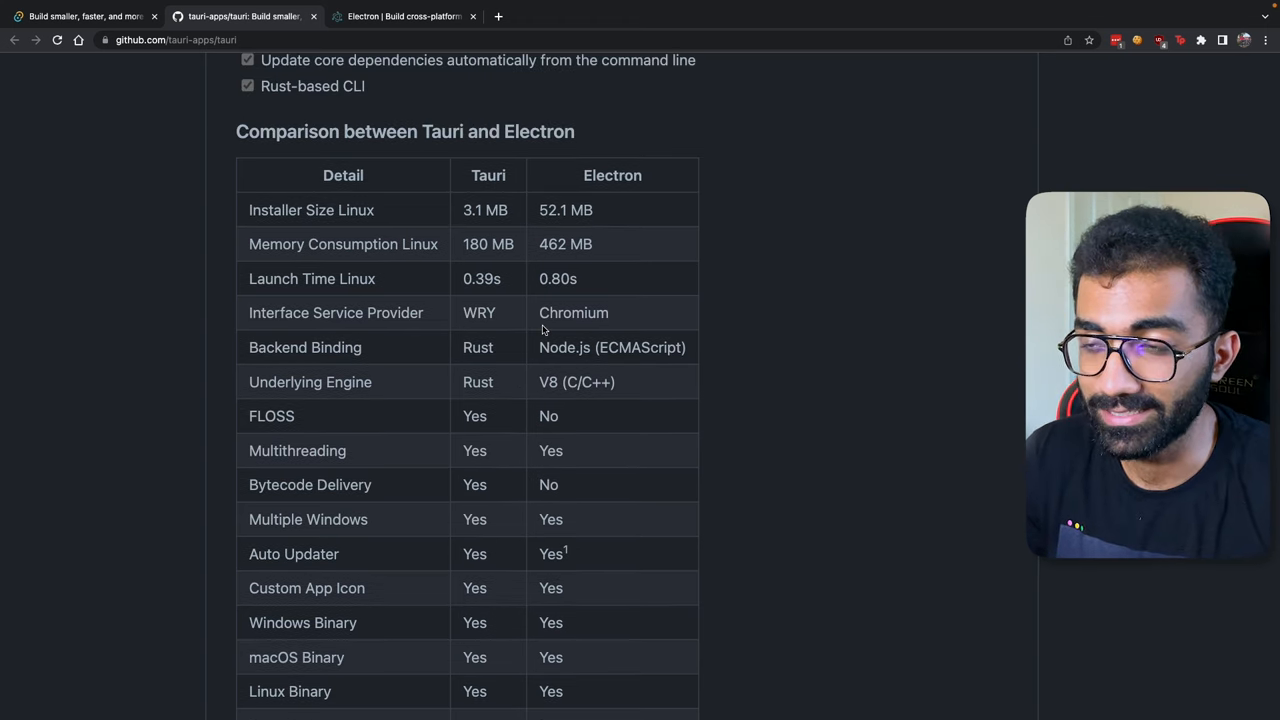
mouse_move(496, 344)
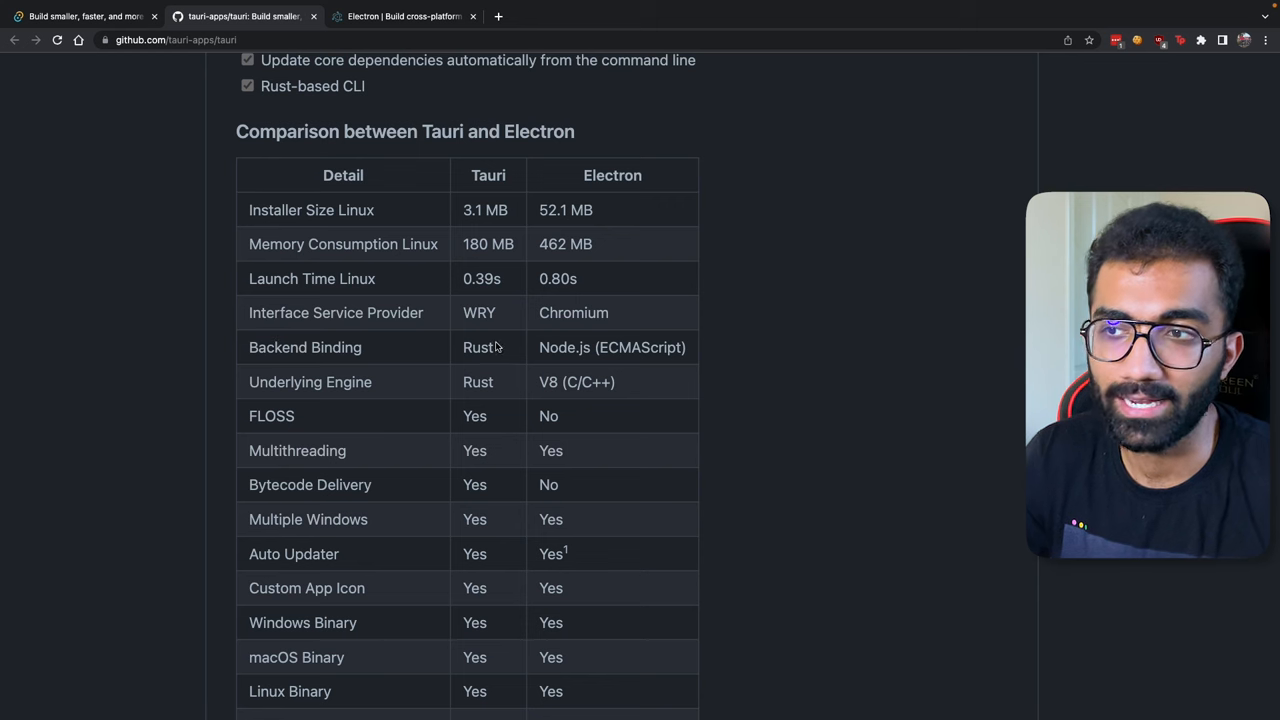
double_click(640, 348)
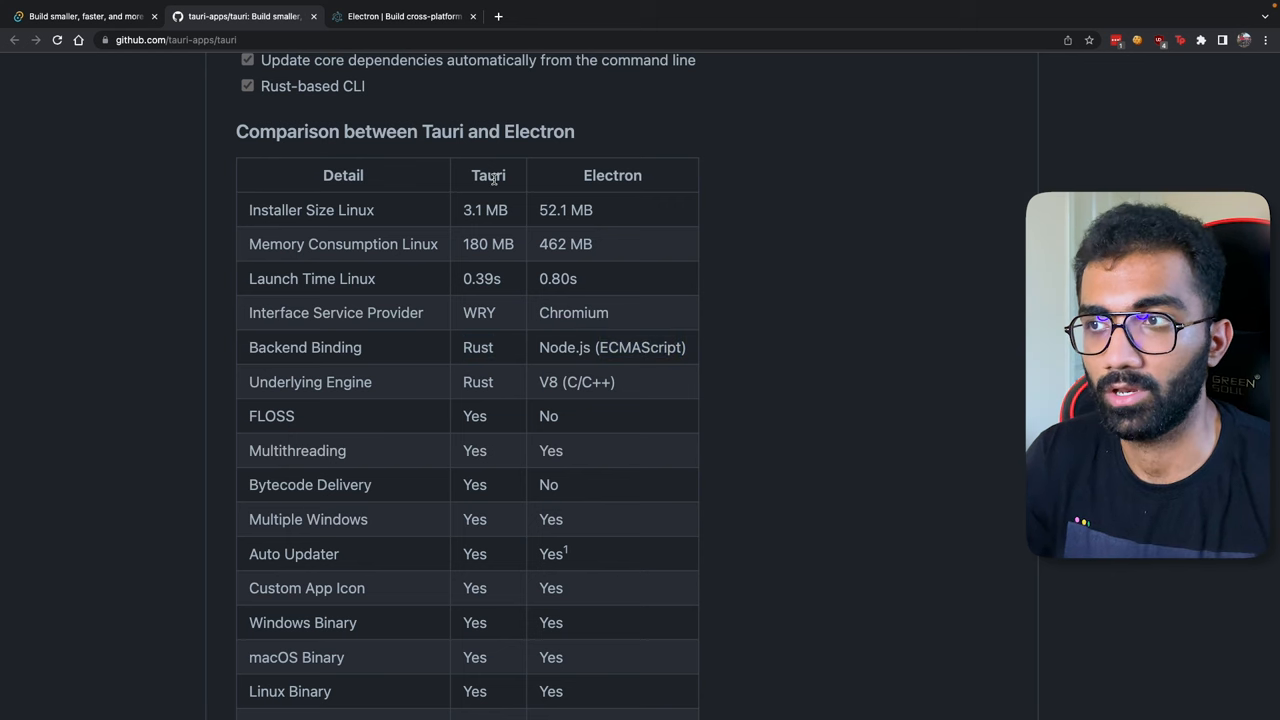
mouse_move(640, 188)
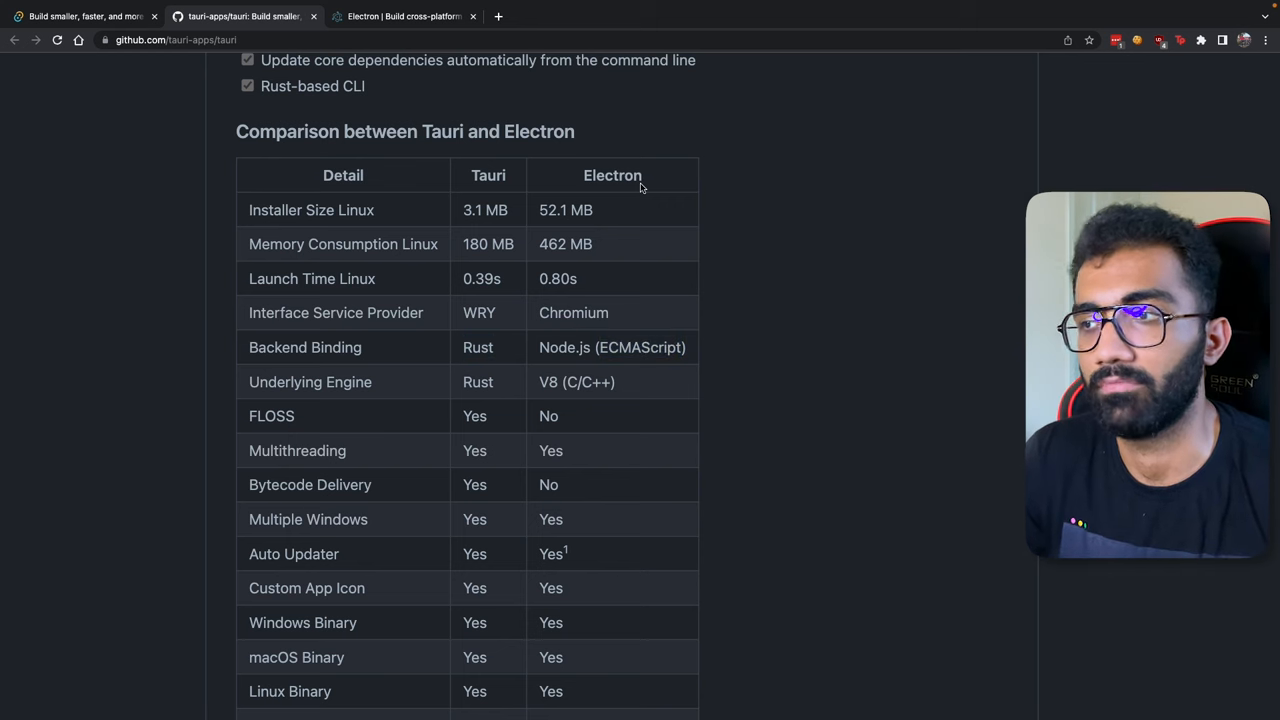
mouse_move(532, 368)
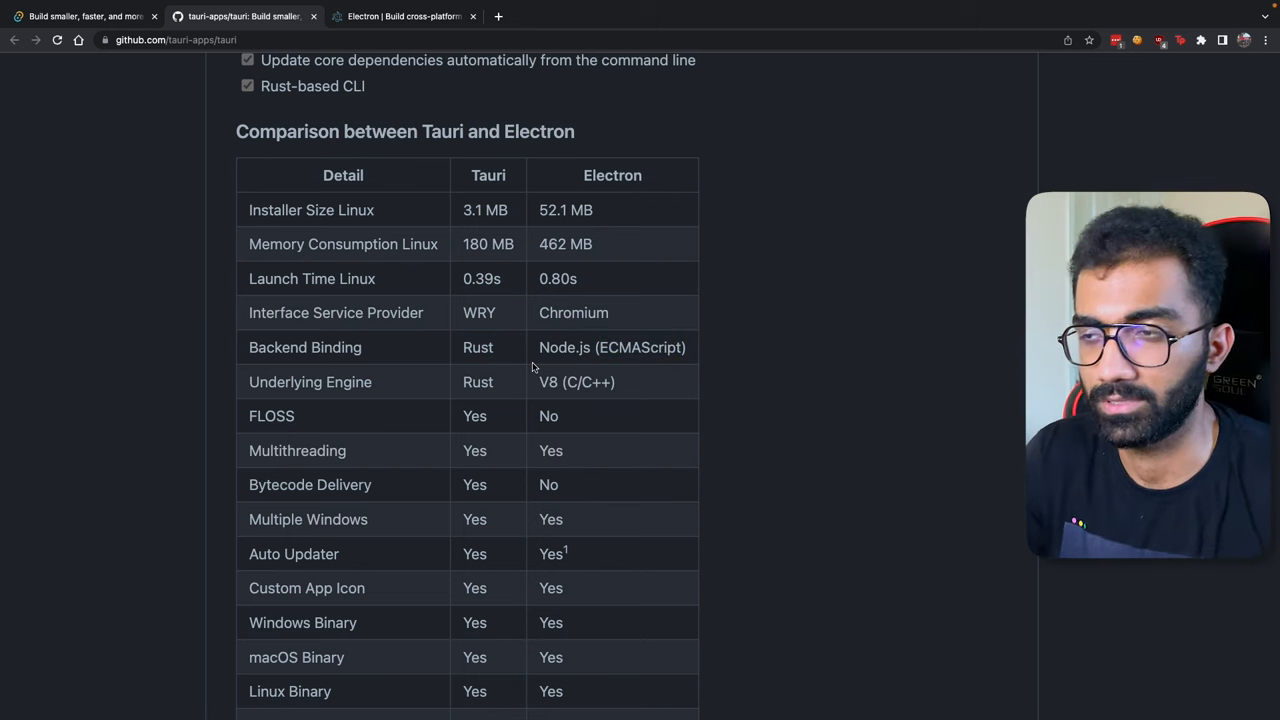
double_click(636, 348)
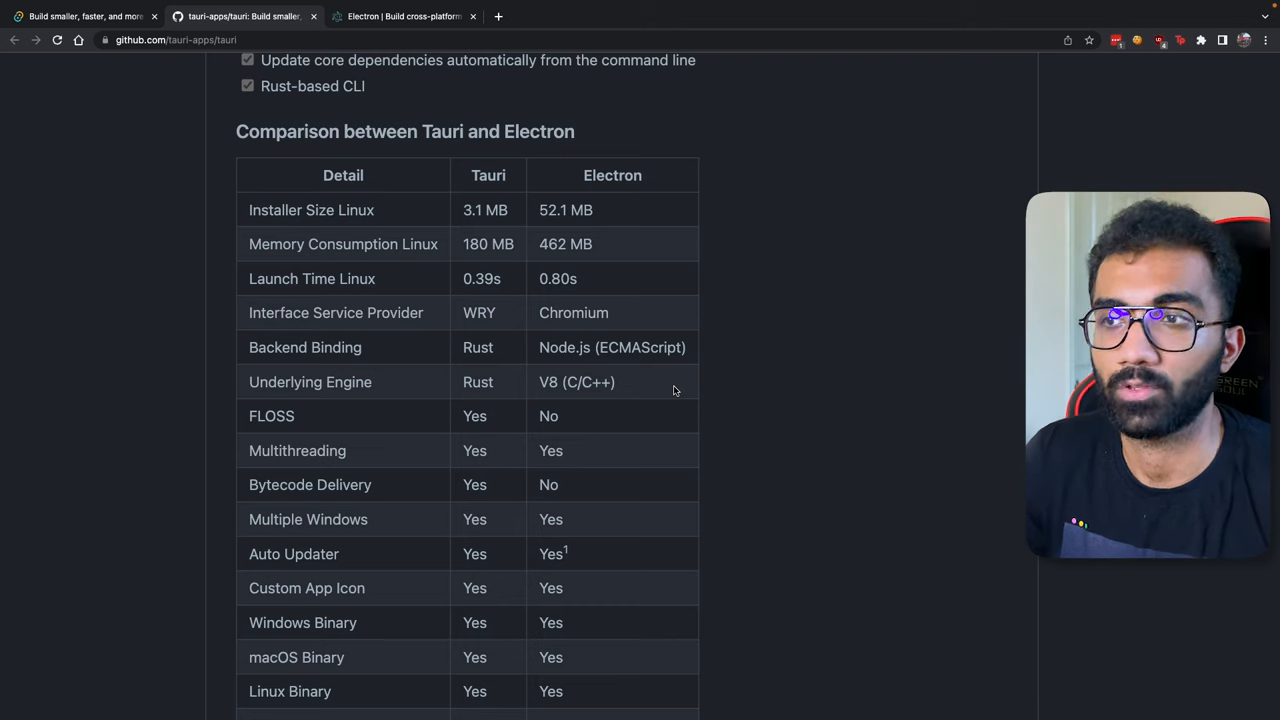
click(244, 16)
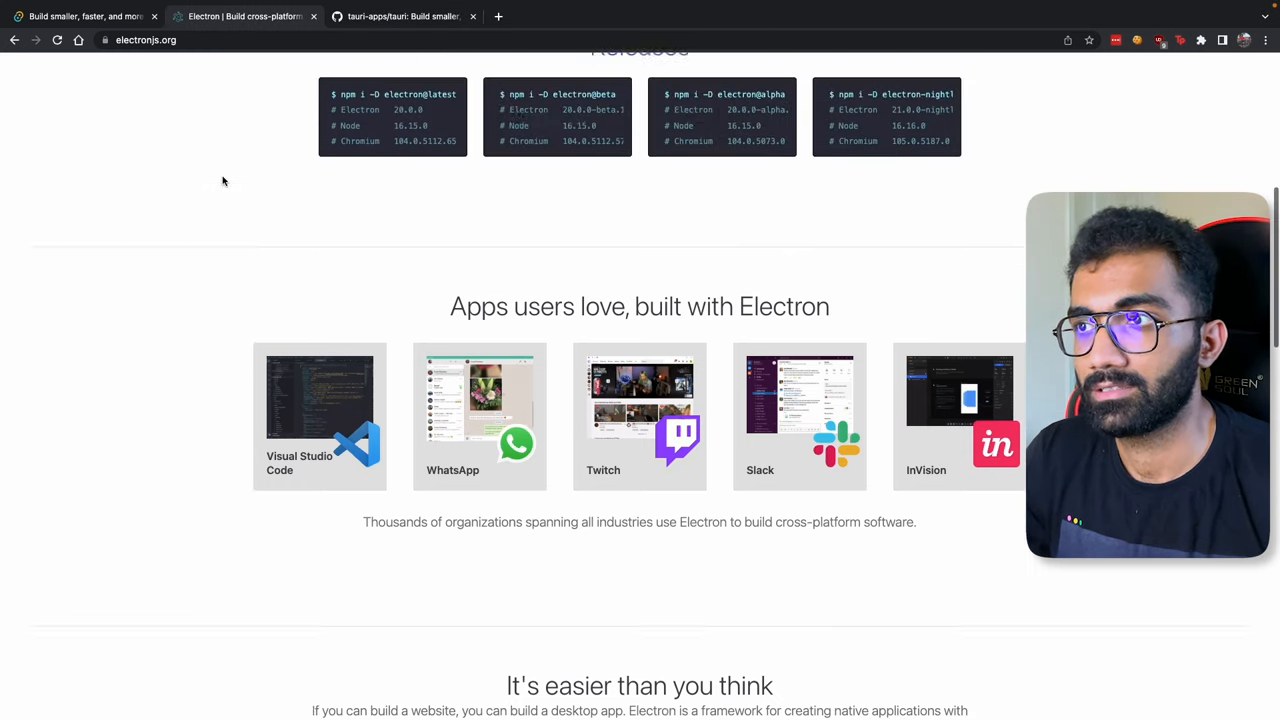
- Scroll the Electron homepage to the top, then return to the GitHub tab's comparison table
scroll(up, 3)
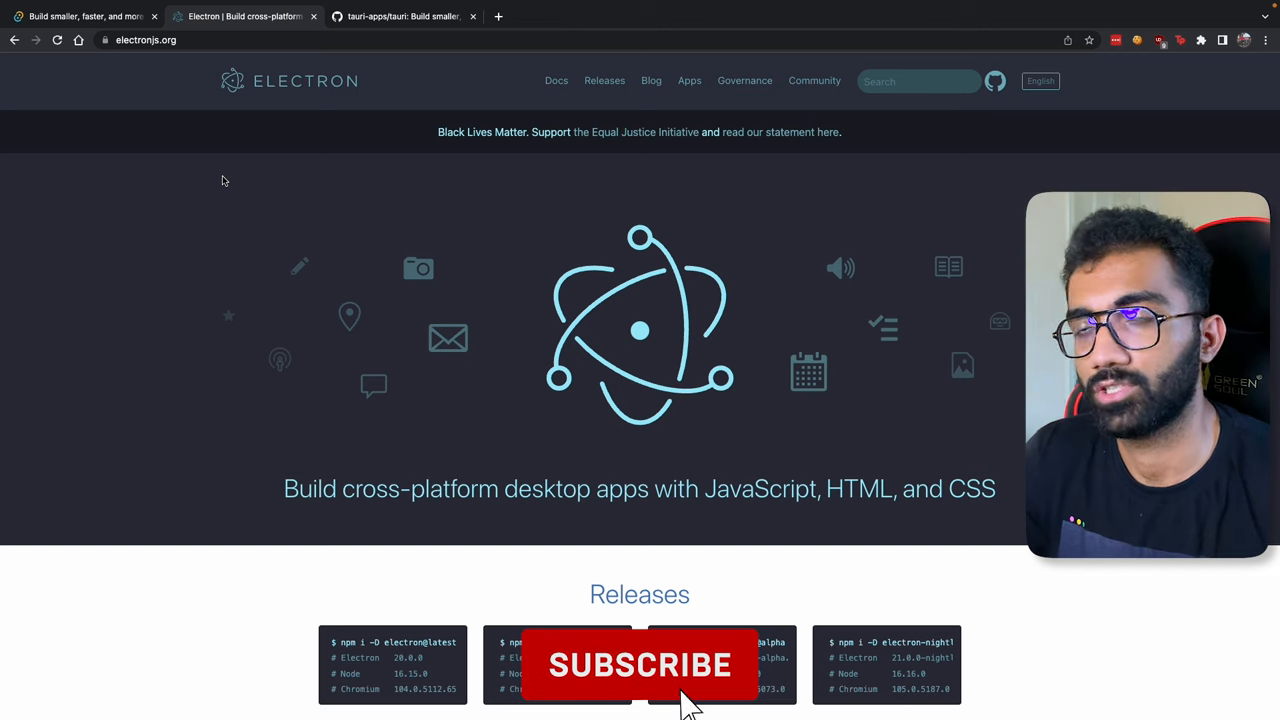
click(640, 664)
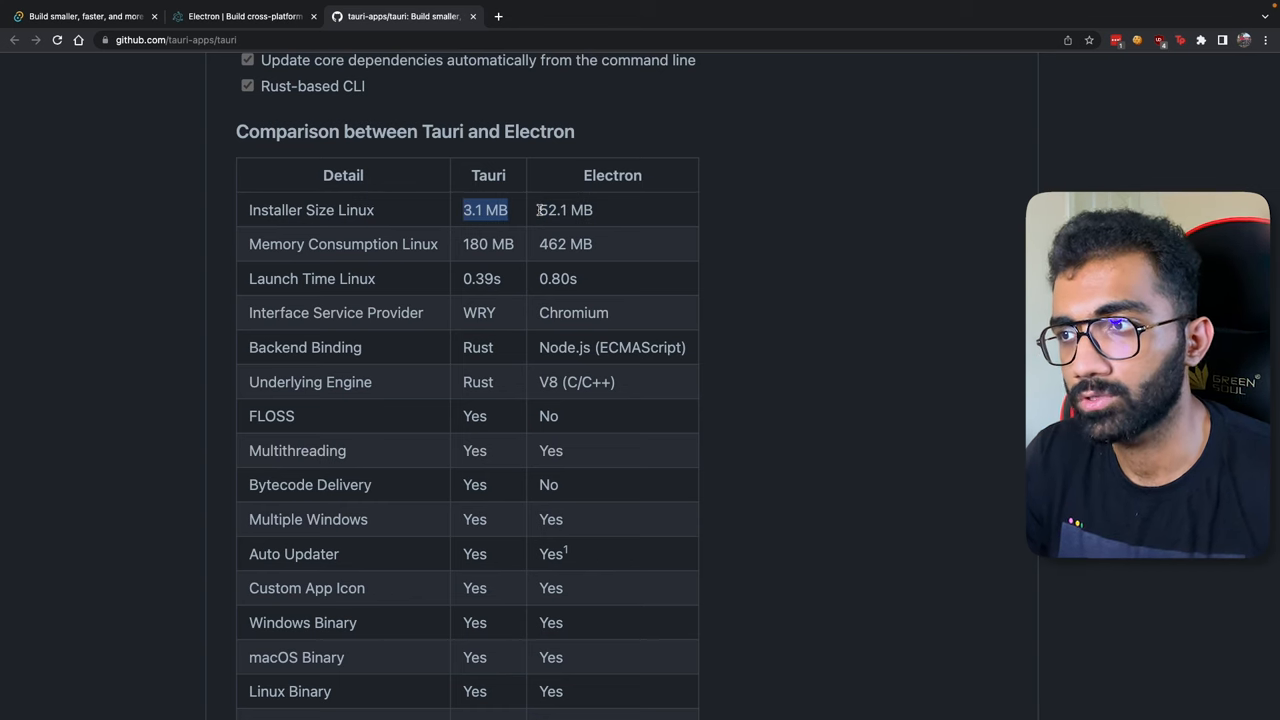
mouse_move(590, 224)
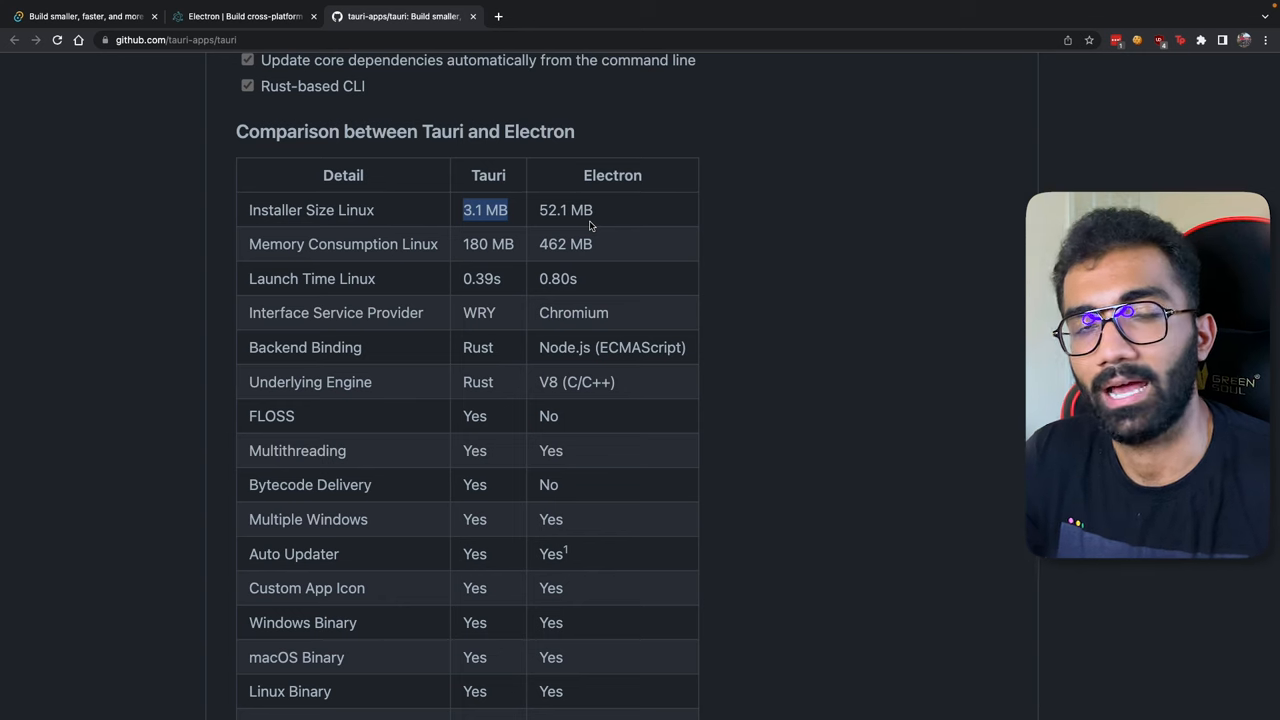
mouse_move(520, 180)
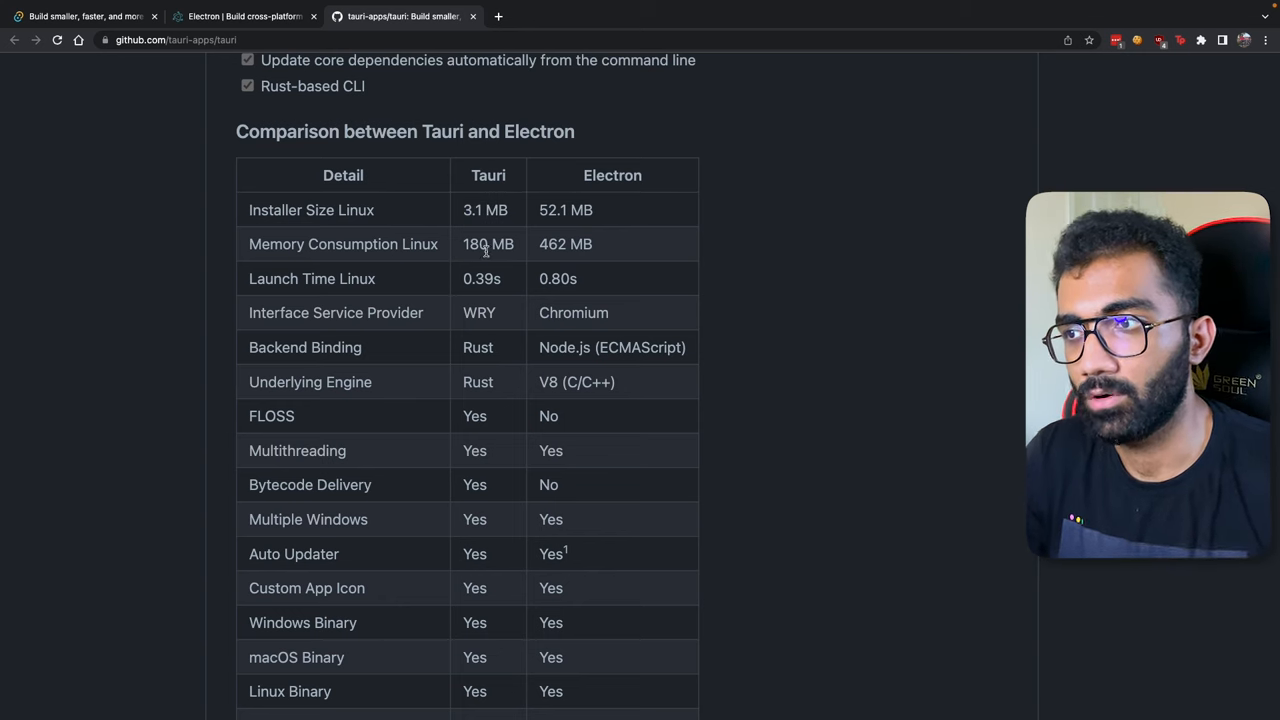
- Review the remaining rows of the Tauri-vs-Electron comparison table, highlighting a value
scroll(down, 3)
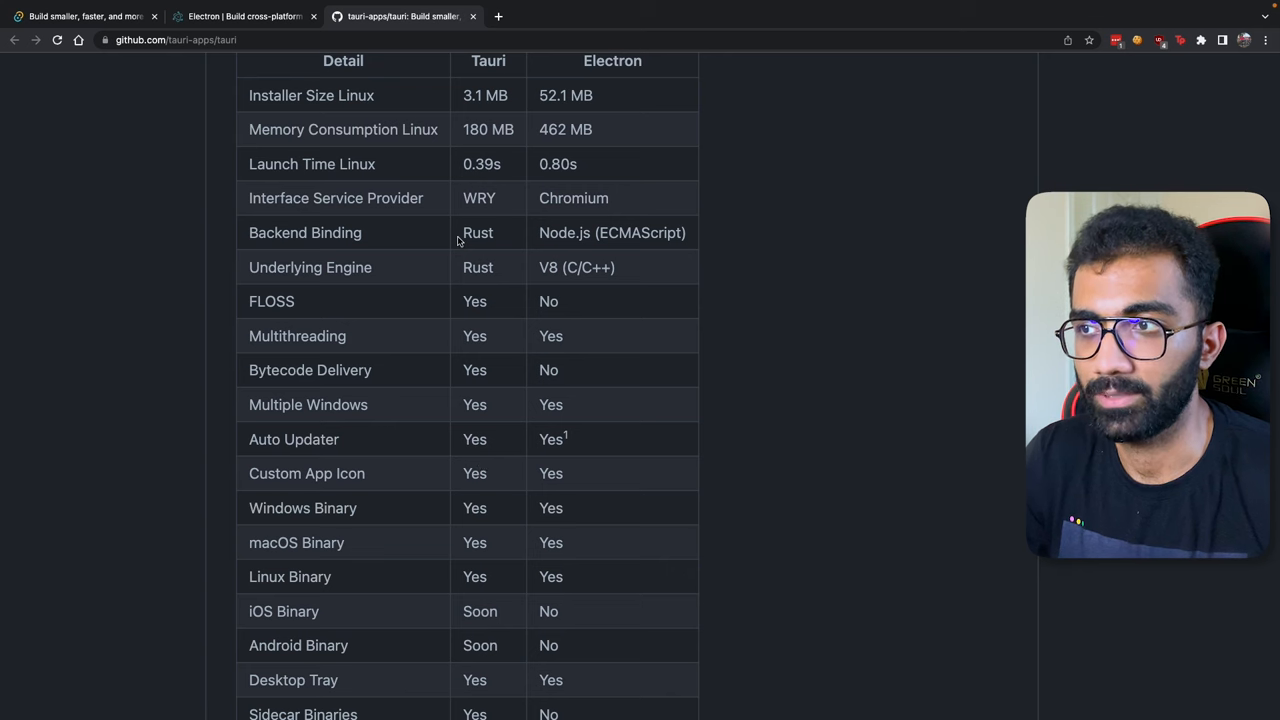
double_click(476, 268)
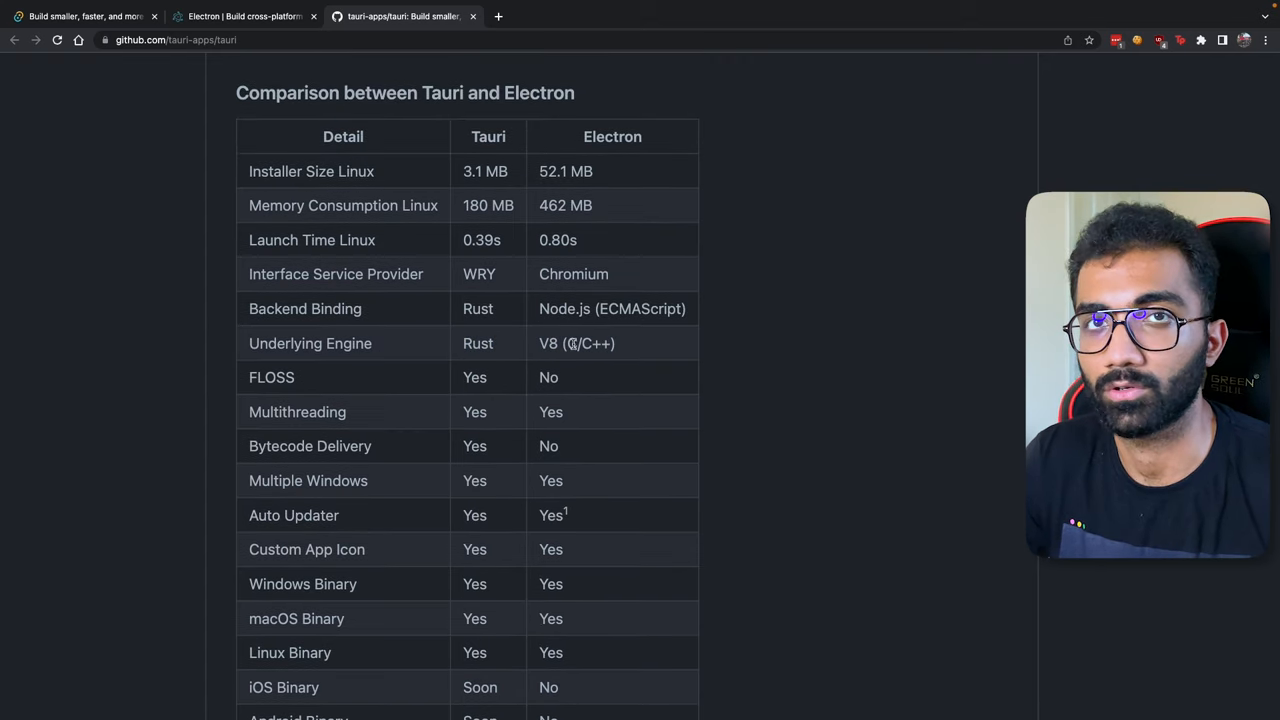
scroll(down, 3)
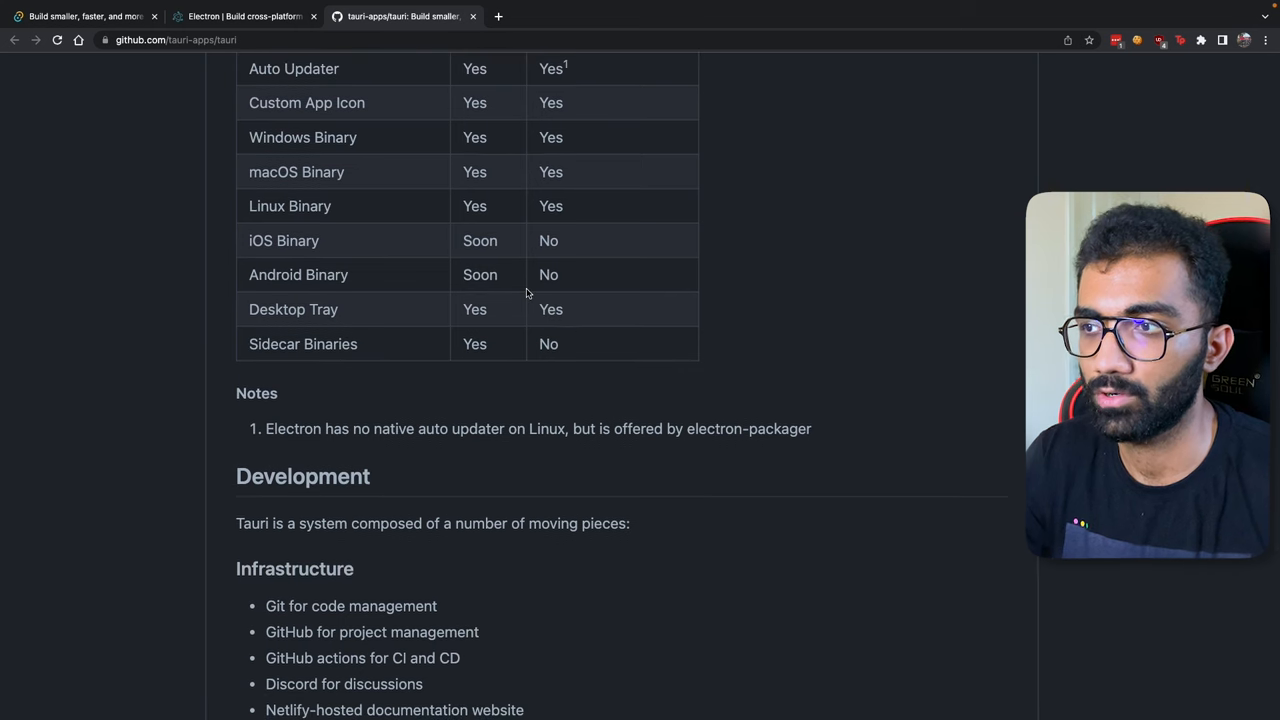
scroll(up, 3)
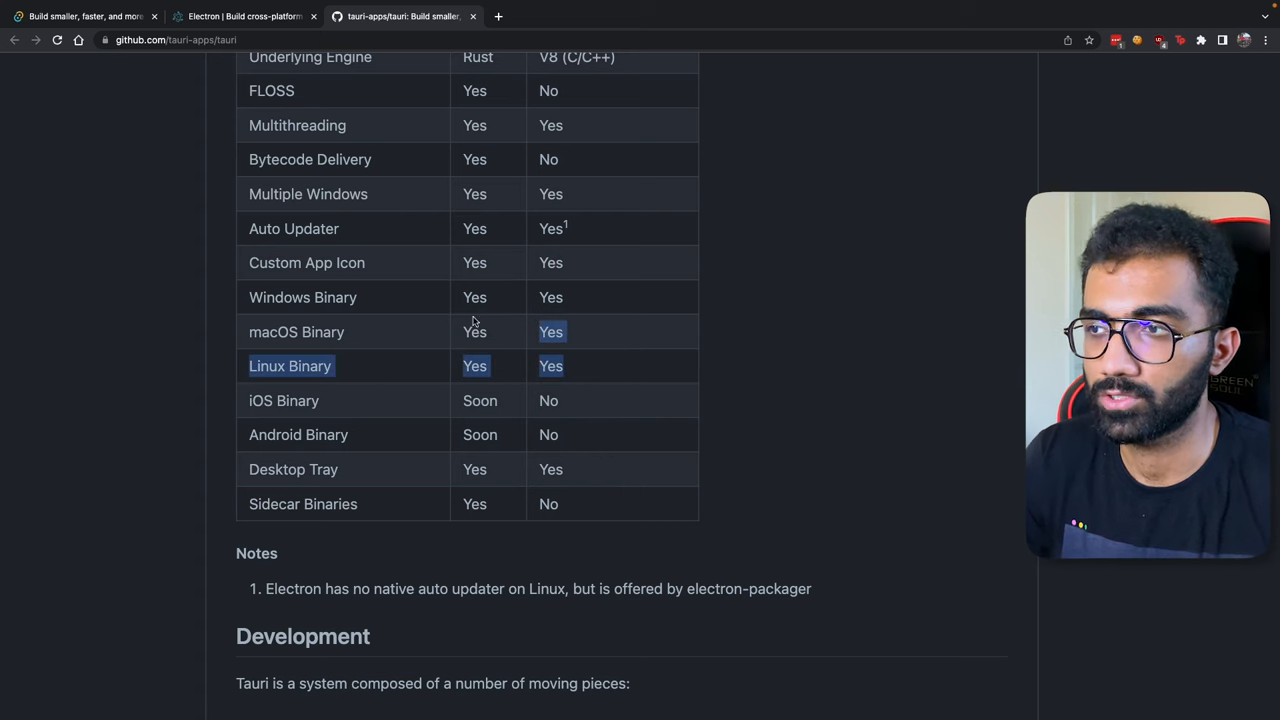
- Scroll the tauri.app homepage down to its feature cards such as Bundle Size and Built on Rust
scroll(down, 3)
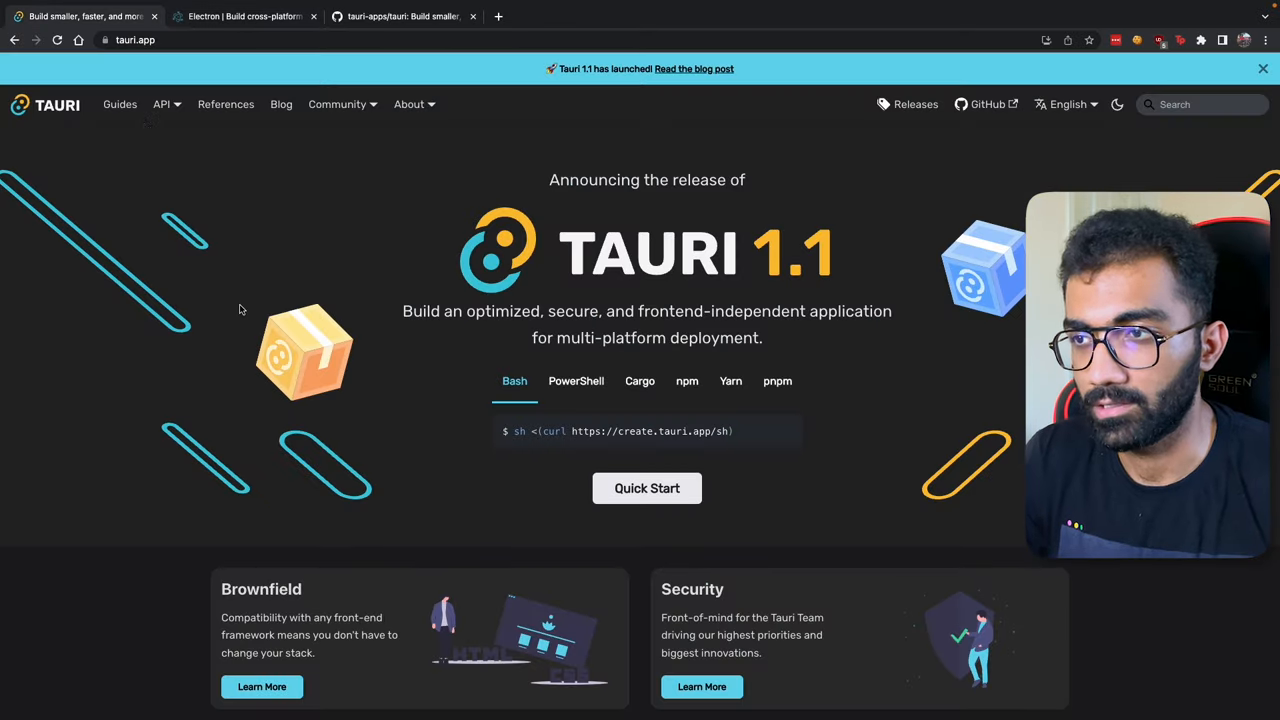
scroll(down, 3)
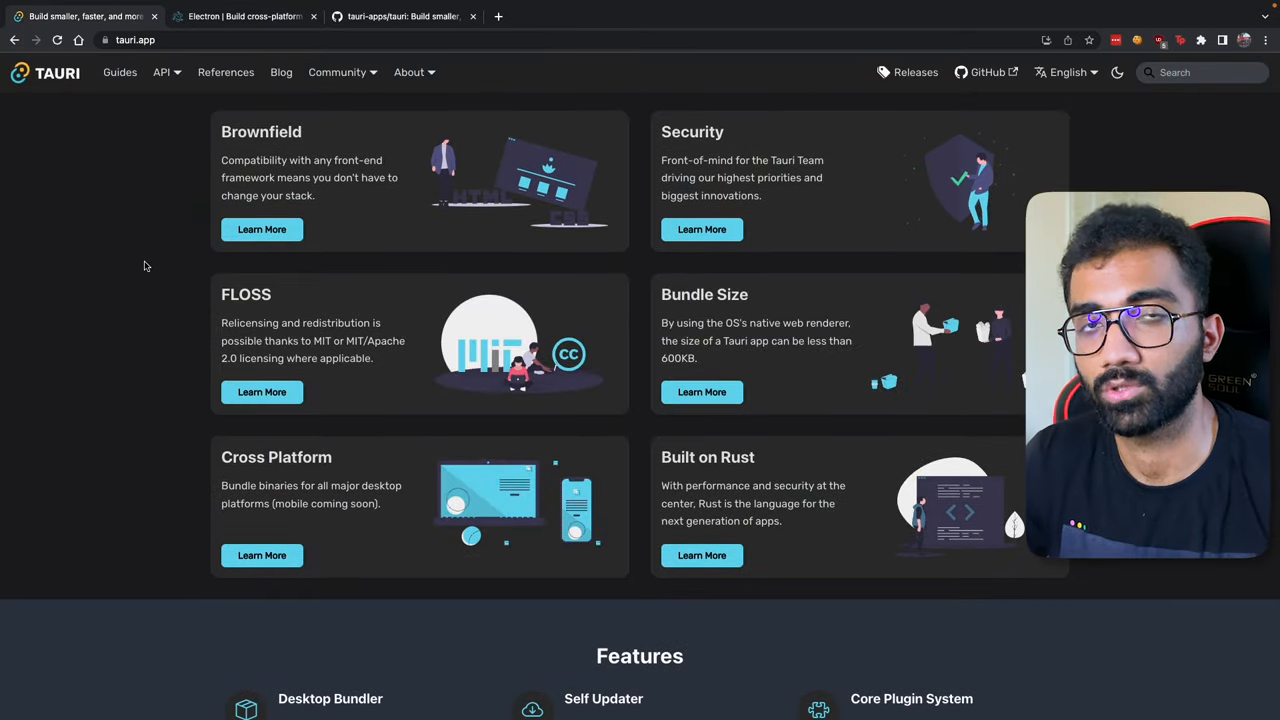